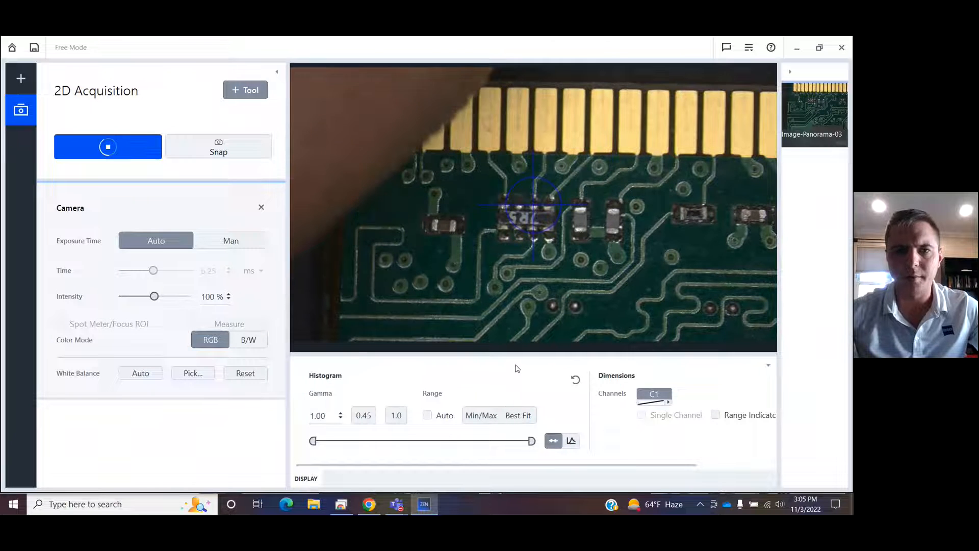
- Browse the Acquisition workbench templates via Add Workbench, scrolling to the panorama options
{"action": "left_click", "coordinate": [21, 78]}
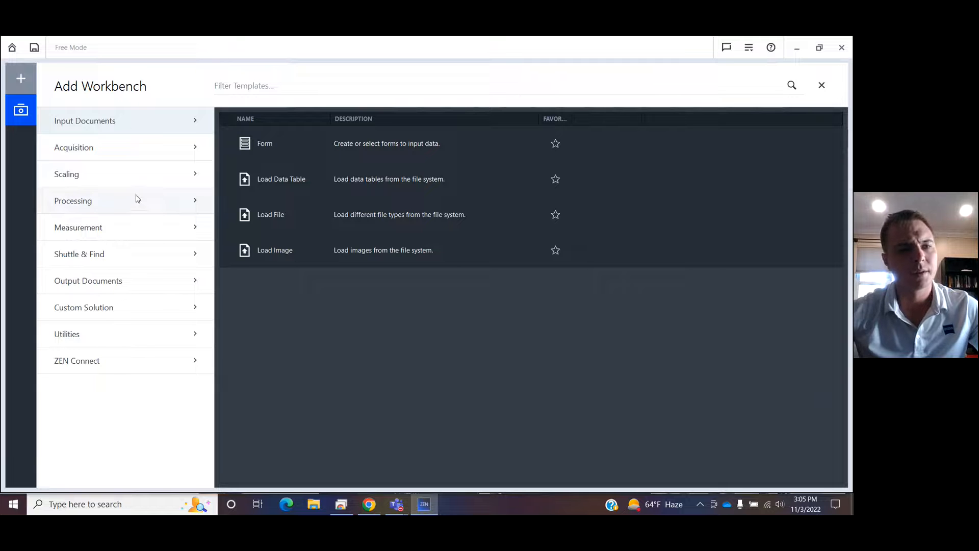
{"action": "left_click", "coordinate": [73, 147]}
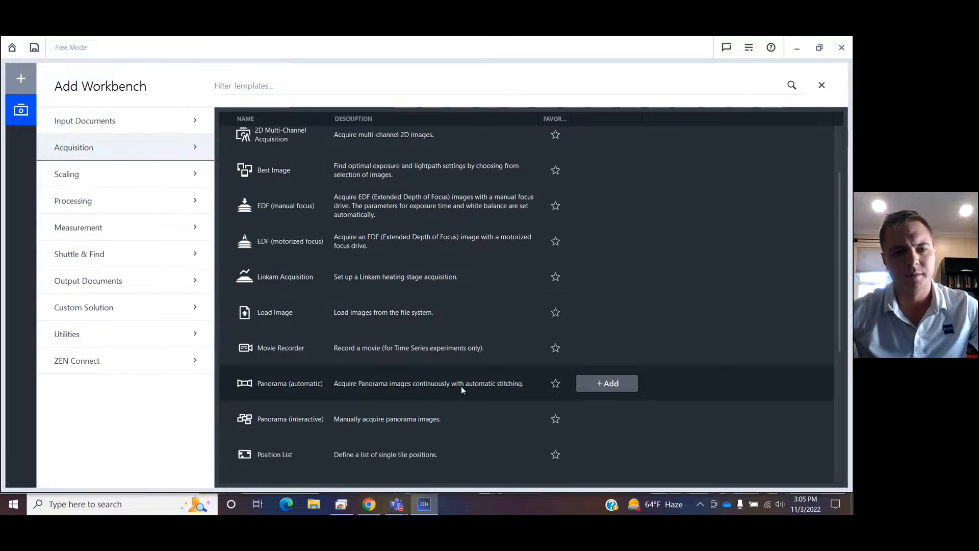
{"action": "scroll", "scroll_direction": "down", "scroll_amount": 3}
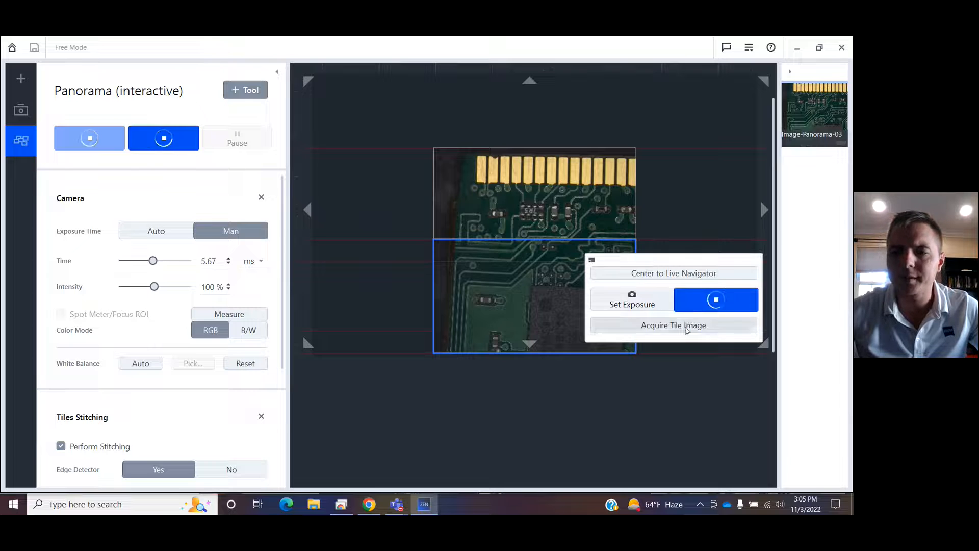
- Acquire tile images at two further stage positions to extend the circuit-board mosaic
{"action": "left_click", "coordinate": [673, 325]}
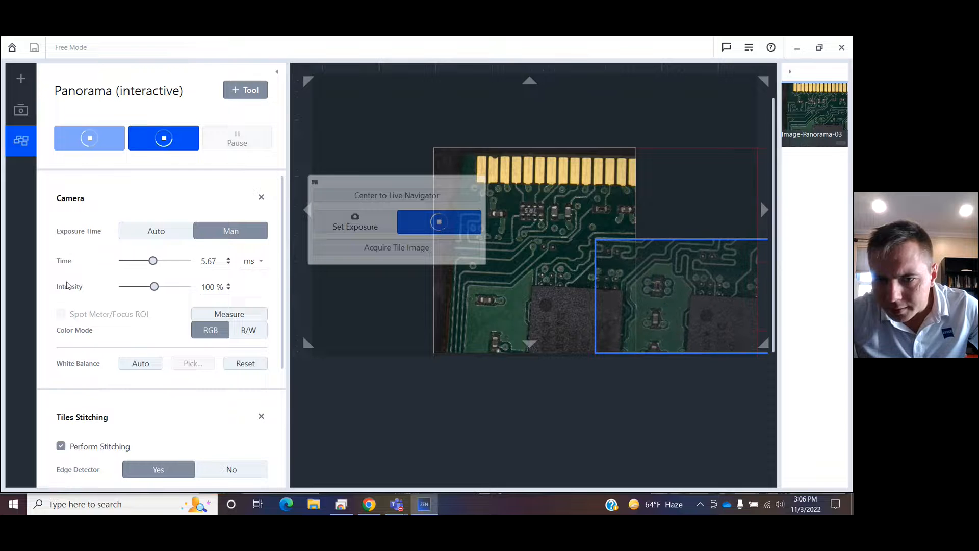
{"action": "left_click", "coordinate": [164, 138]}
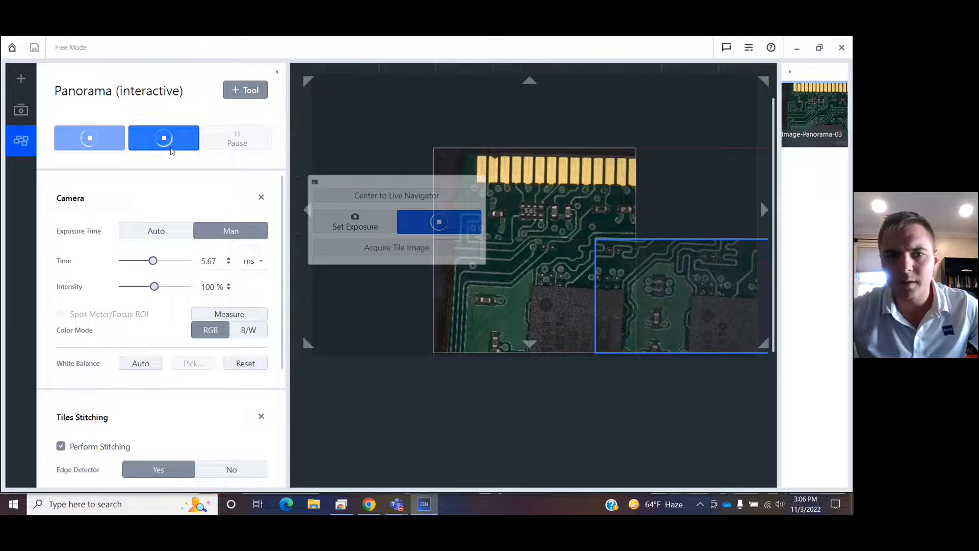
- Start the interactive panorama to generate the stitched circuit-board image with its 5000 µm scale bar
{"action": "left_click", "coordinate": [163, 138]}
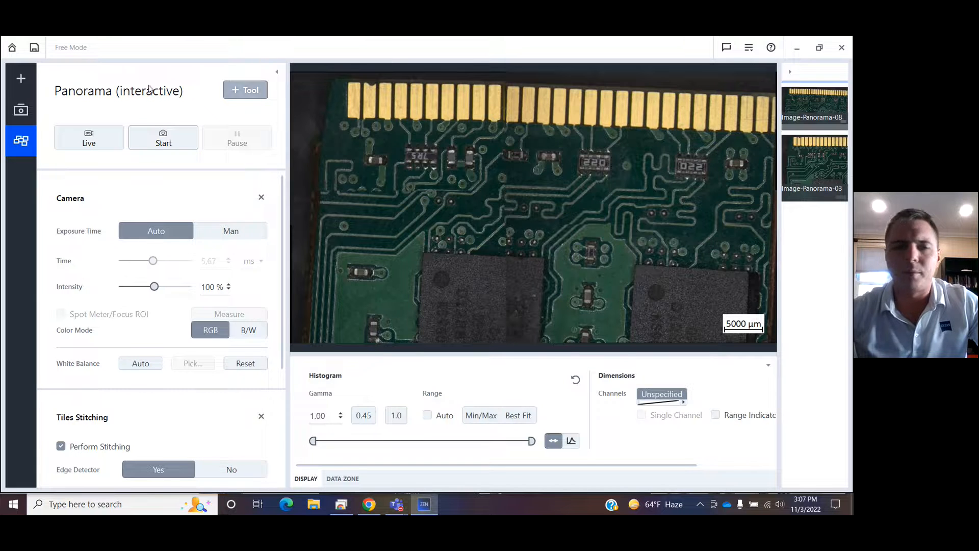
- Add an Image Processing workbench from the Processing templates and bring up its tool catalogue
{"action": "left_click", "coordinate": [20, 78]}
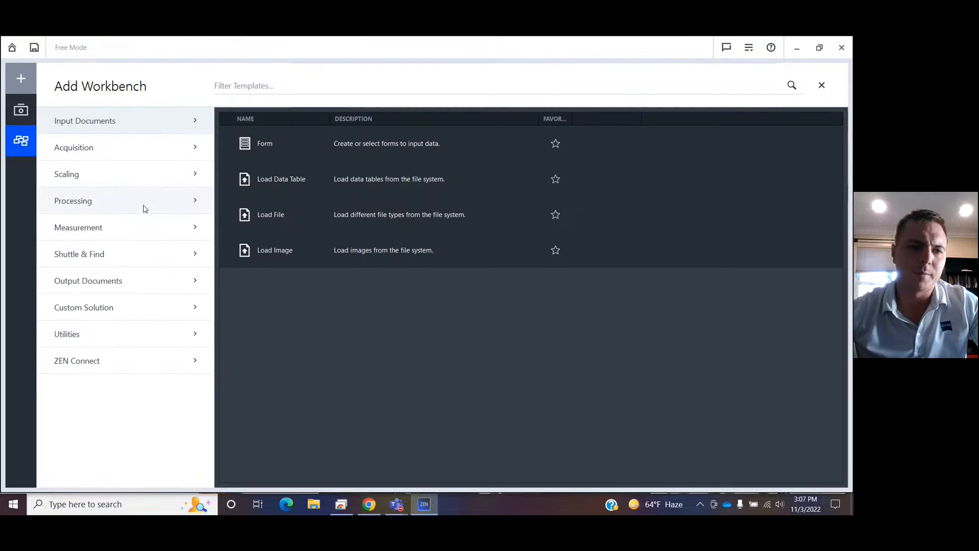
{"action": "left_click", "coordinate": [72, 201]}
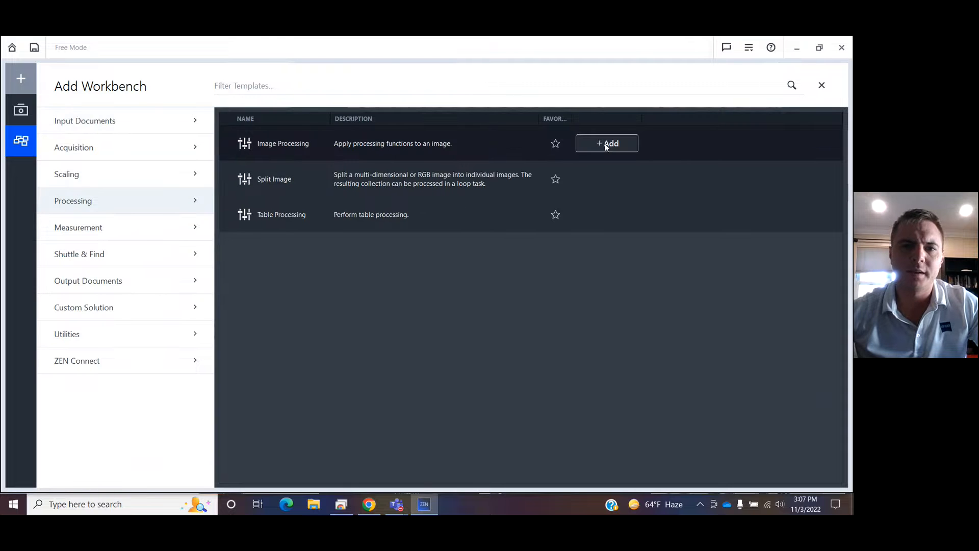
{"action": "left_click", "coordinate": [606, 143]}
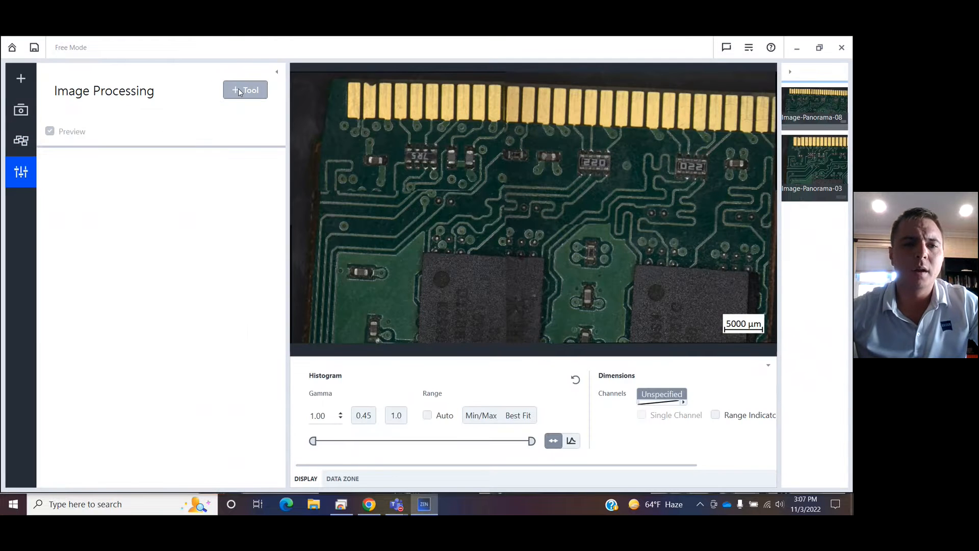
{"action": "left_click", "coordinate": [245, 90]}
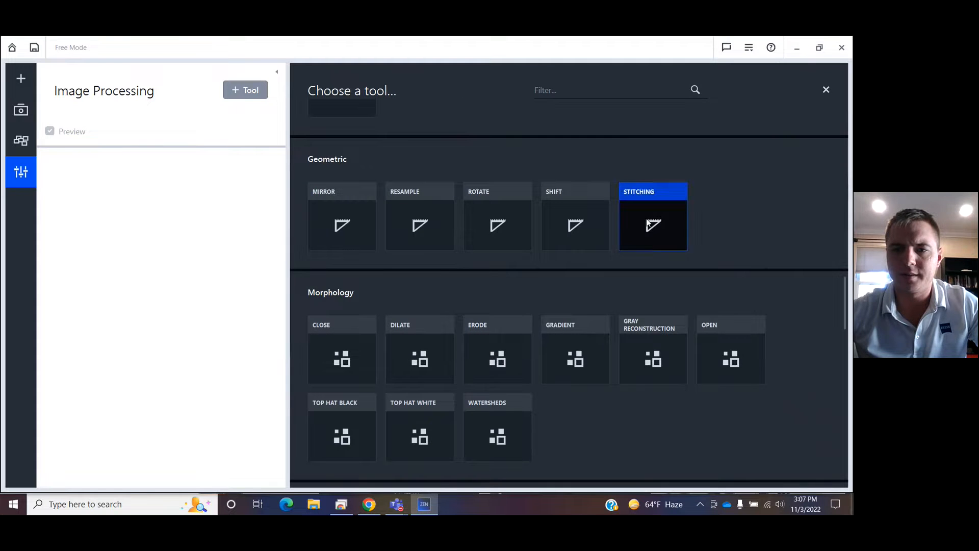
- Apply the Stitching tool with Fuse Tiles enabled and New Output, producing a fused circuit-board image
{"action": "left_click", "coordinate": [652, 225]}
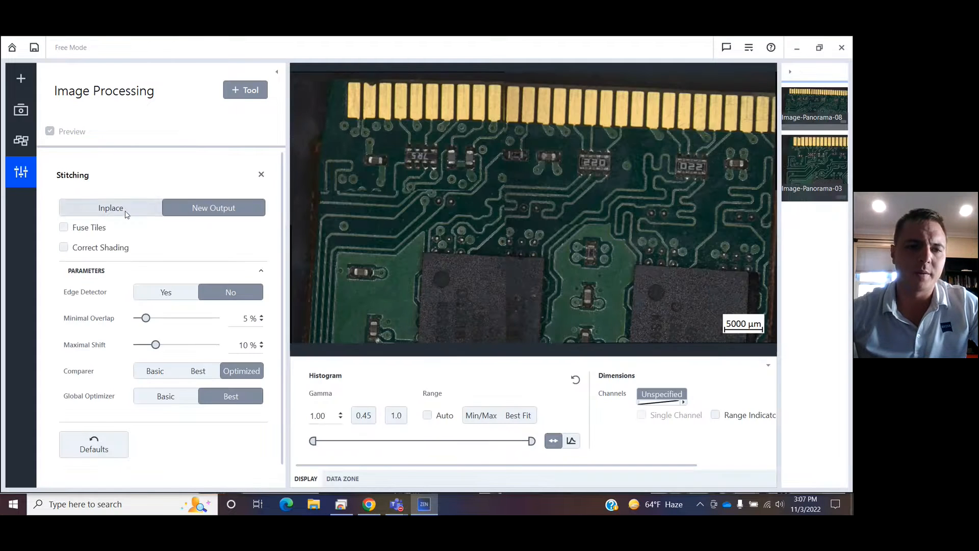
{"action": "left_click", "coordinate": [63, 227]}
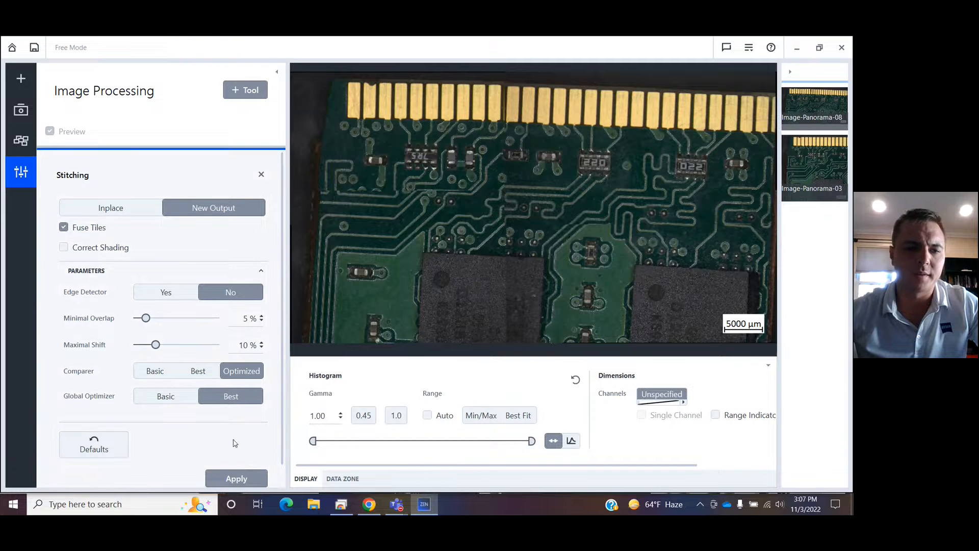
{"action": "left_click", "coordinate": [235, 478]}
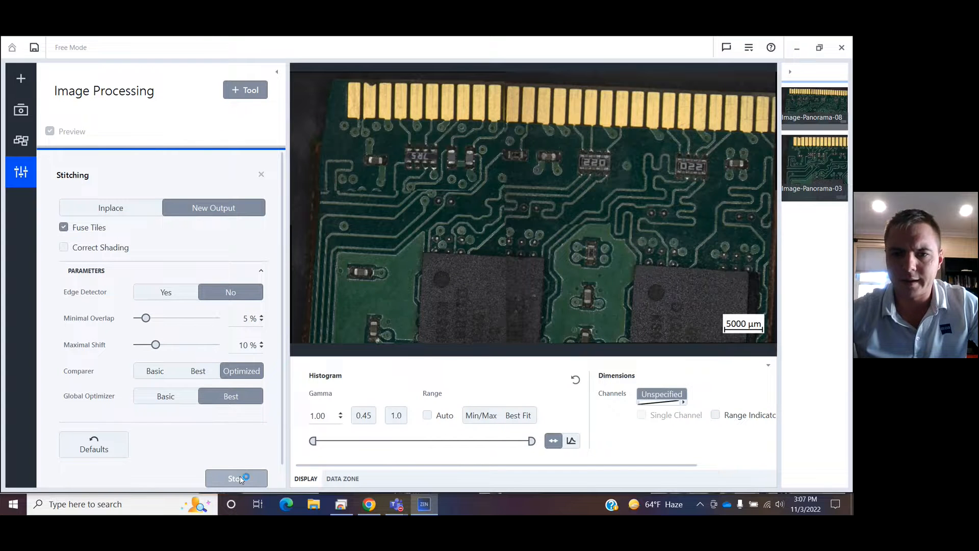
{"action": "left_click", "coordinate": [235, 478]}
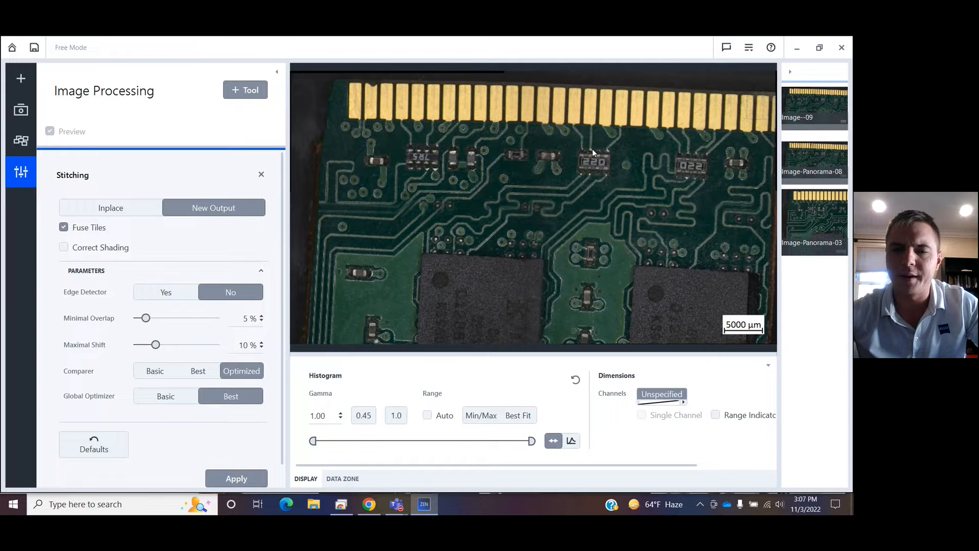
{"action": "mouse_move", "coordinate": [531, 199]}
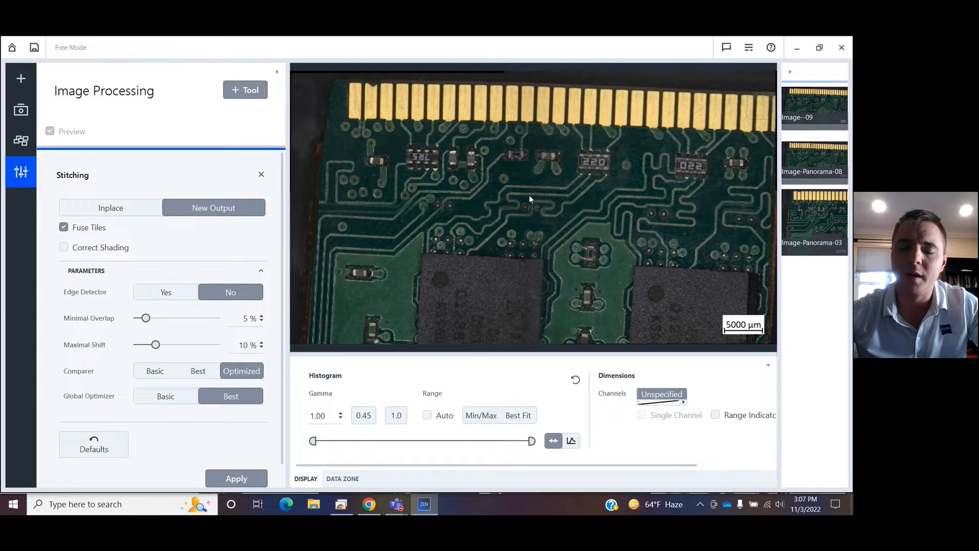